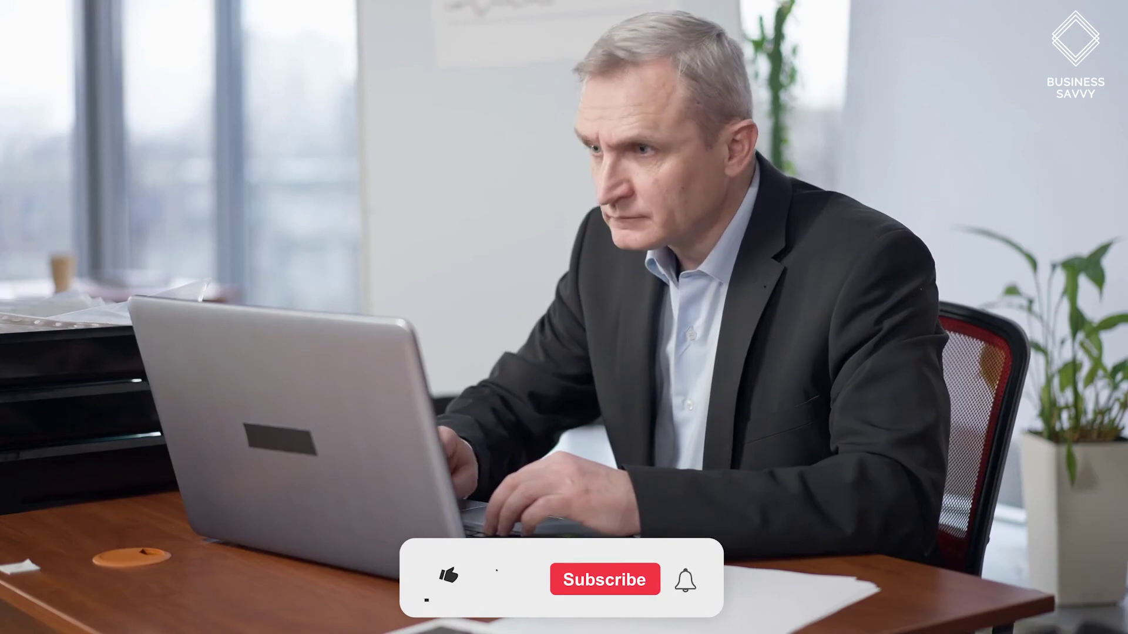
pyautogui.click(606, 580)
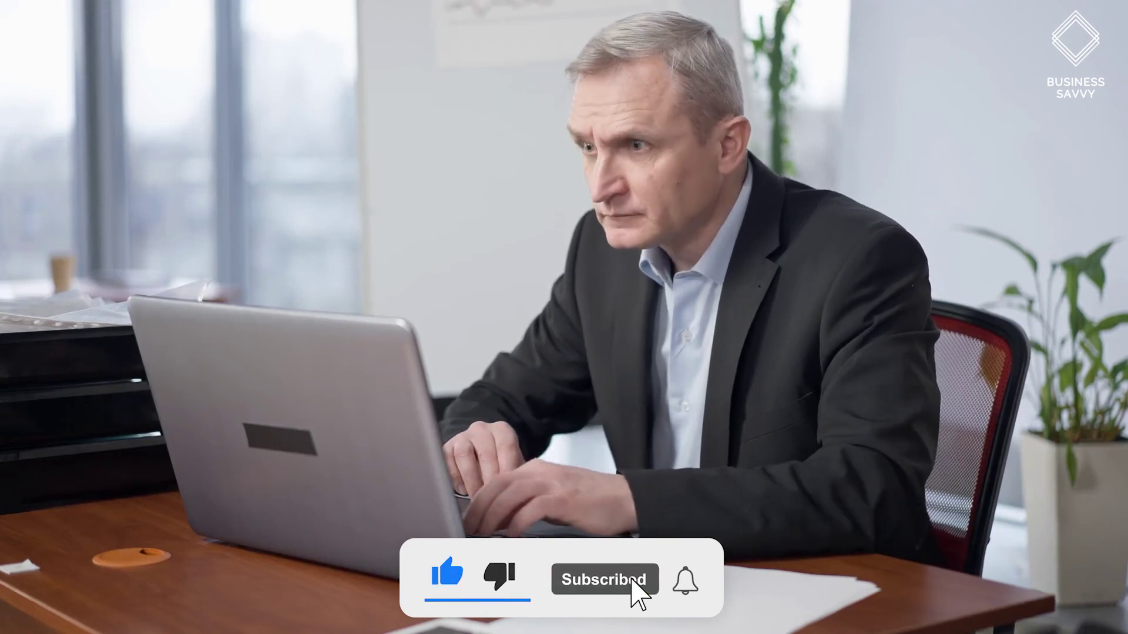